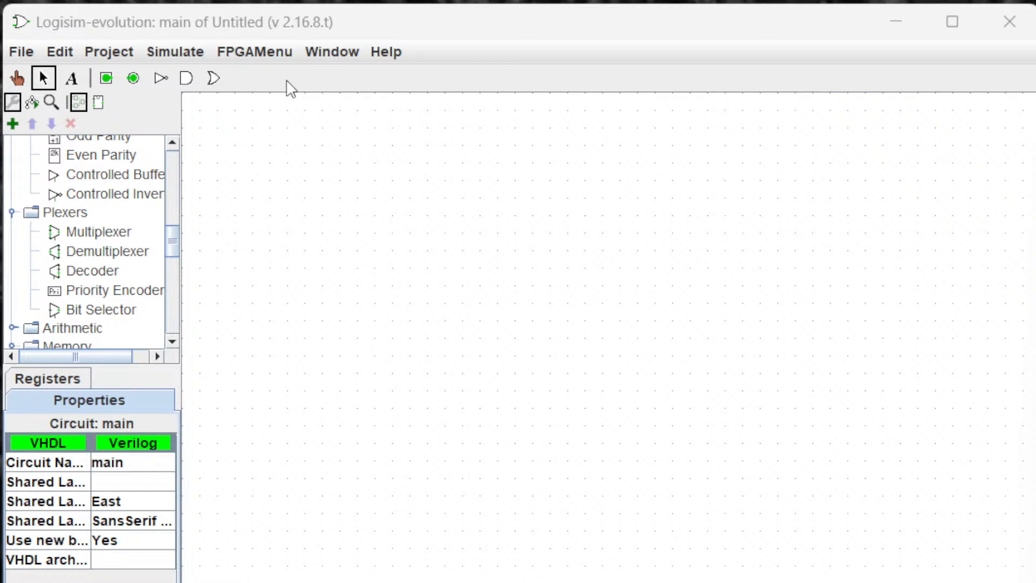
mouse_move(147, 179)
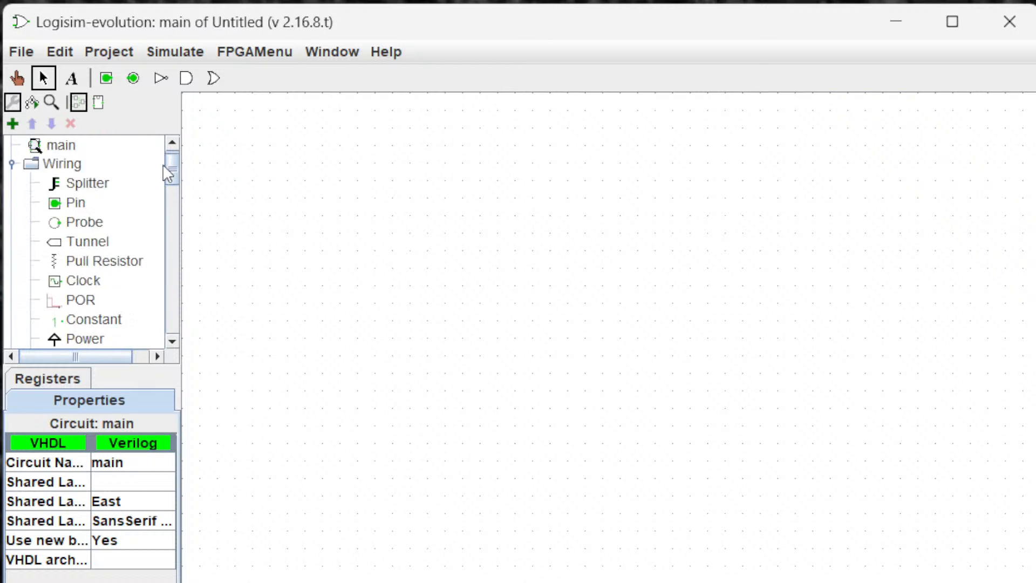
Place two AND gates and an OR gate on the main circuit
scroll(down, 3)
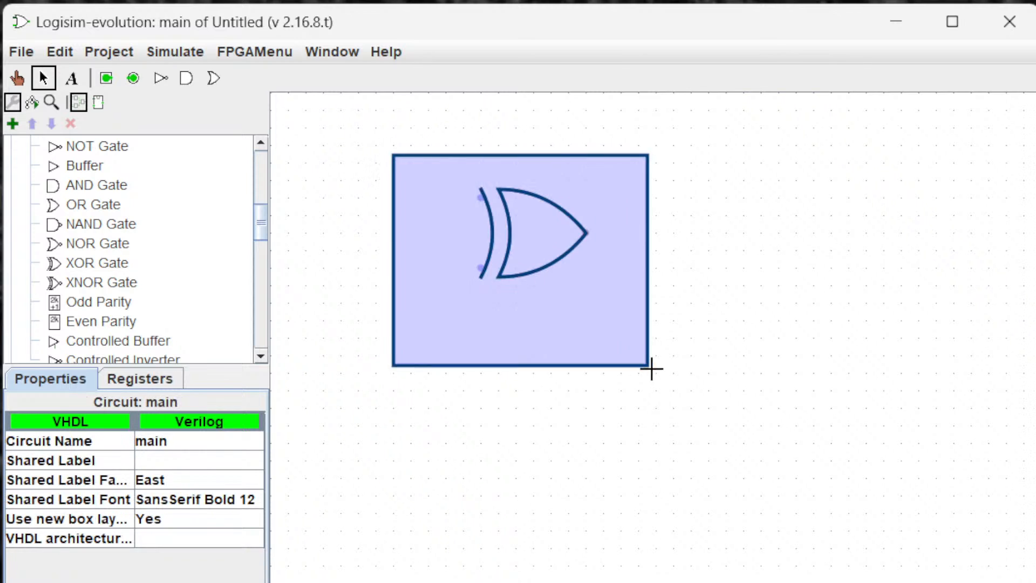
click(535, 231)
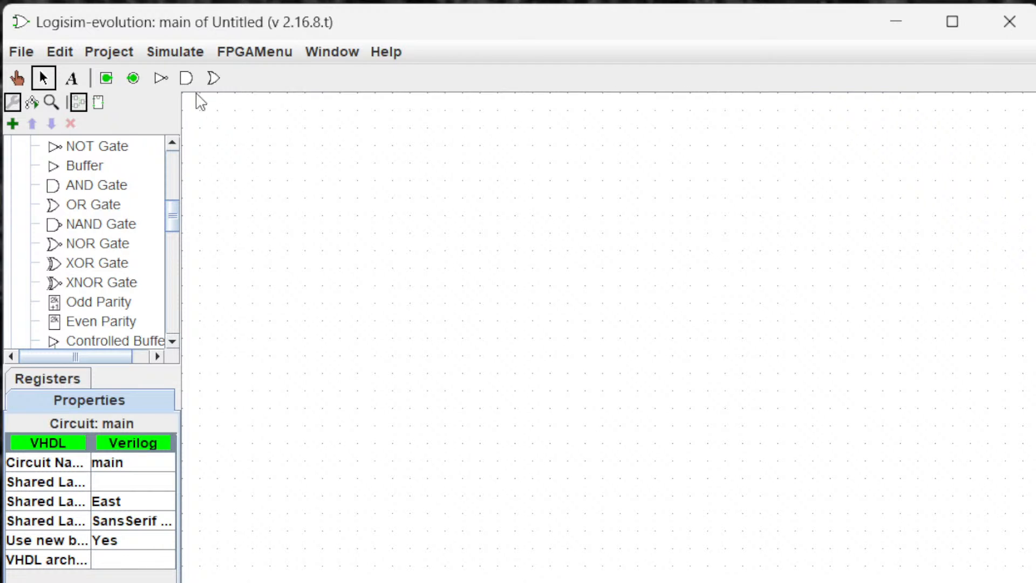
click(186, 78)
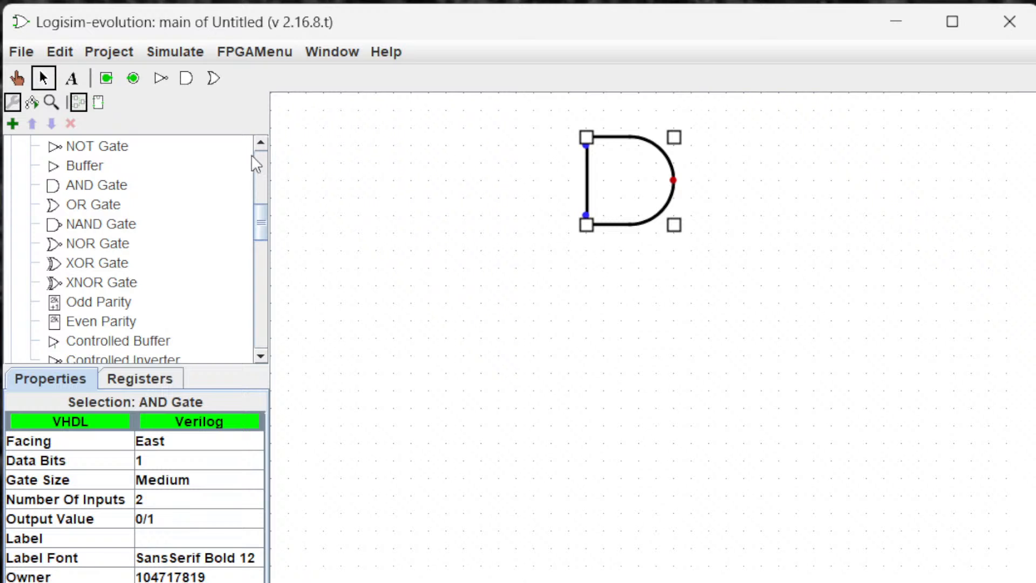
click(187, 77)
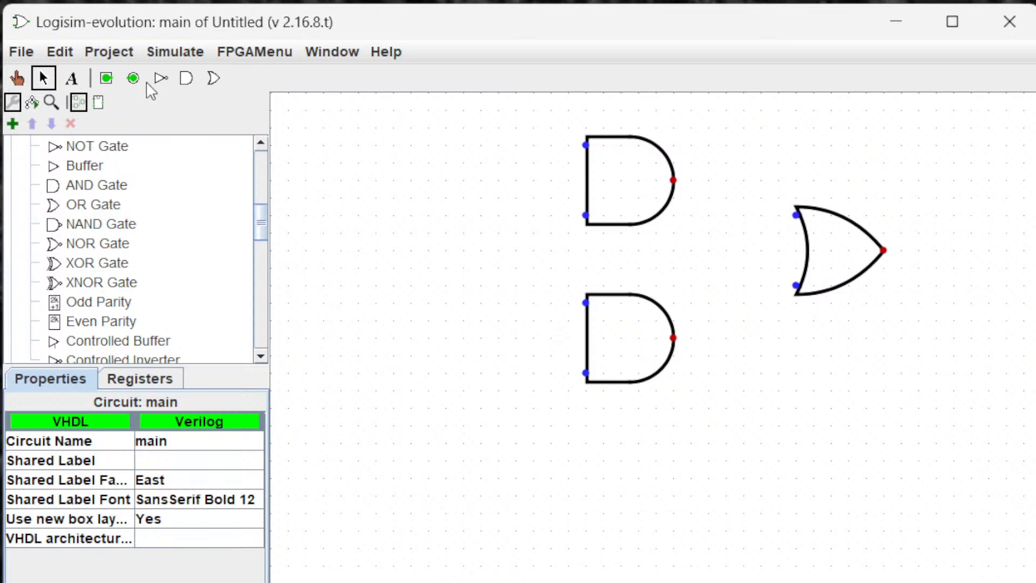
Place NOT gates to the left of the AND gates
click(160, 77)
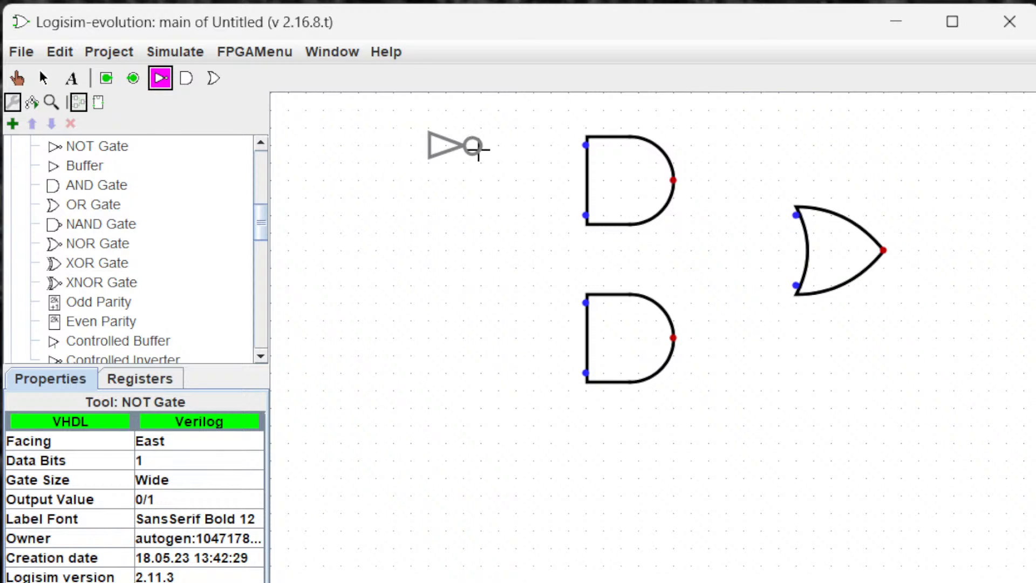
click(41, 78)
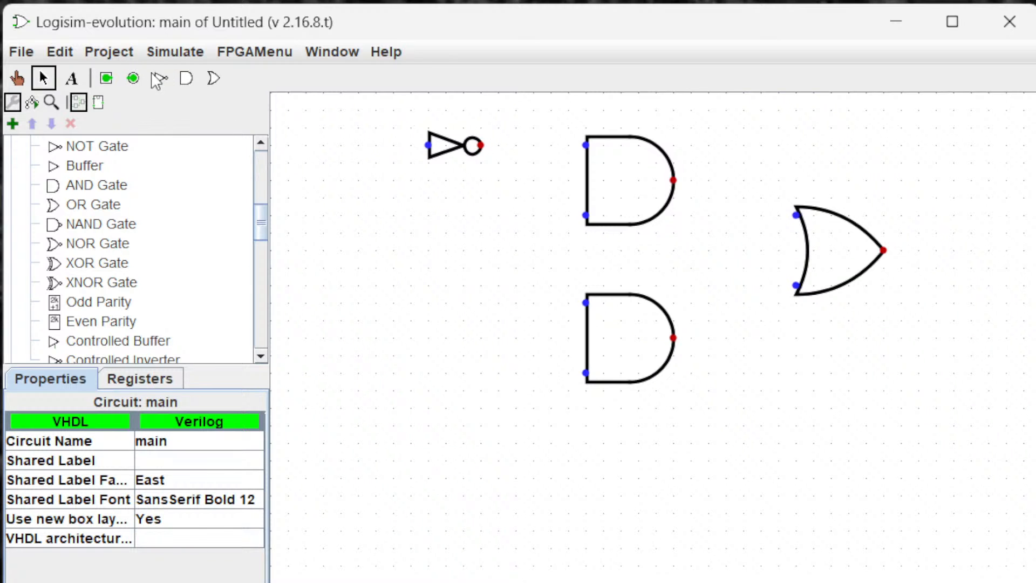
click(160, 78)
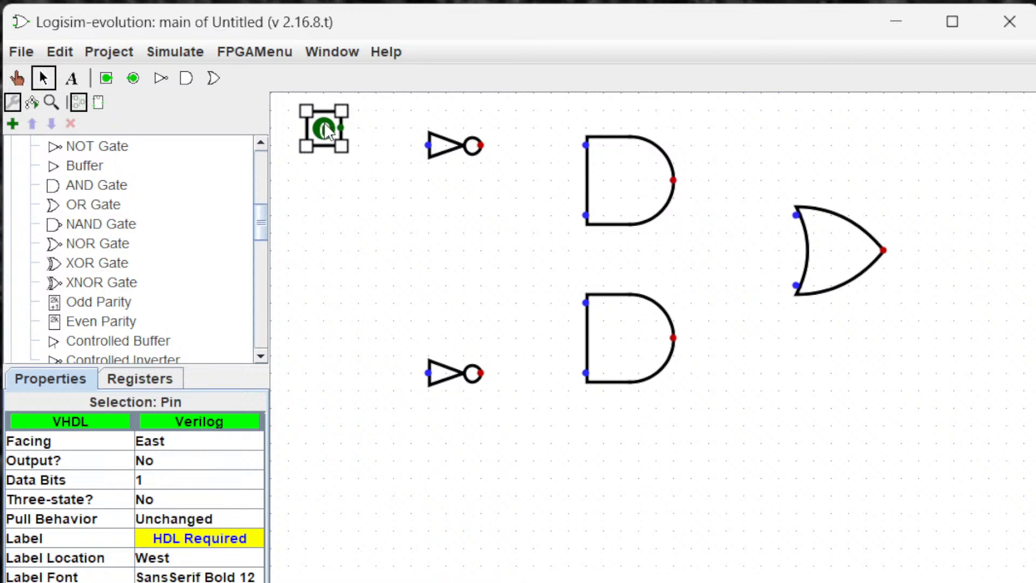
Add a second input pin and cross-wire both inputs through the NOT gates to the AND gates
drag(349, 145, 429, 145)
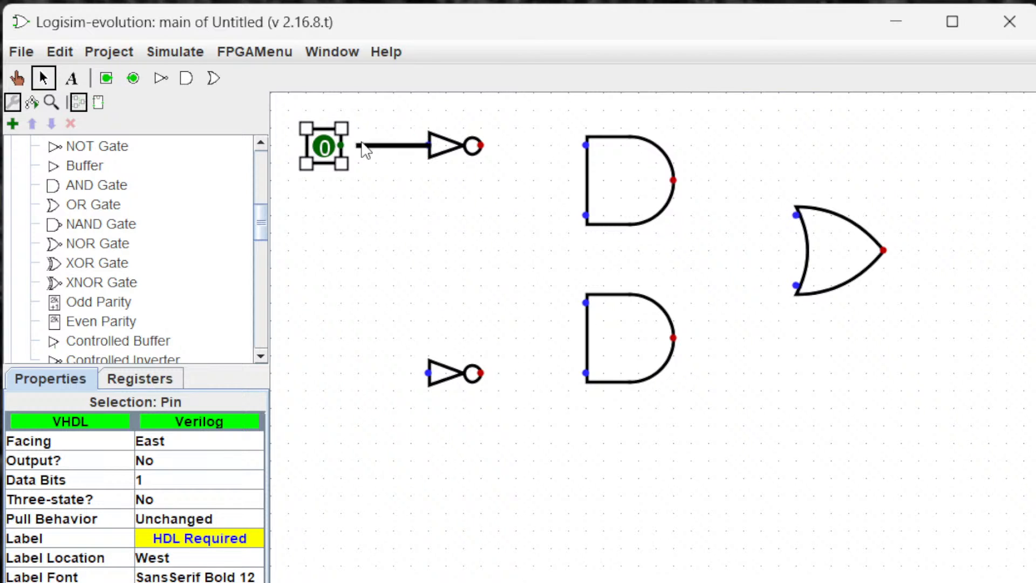
click(105, 78)
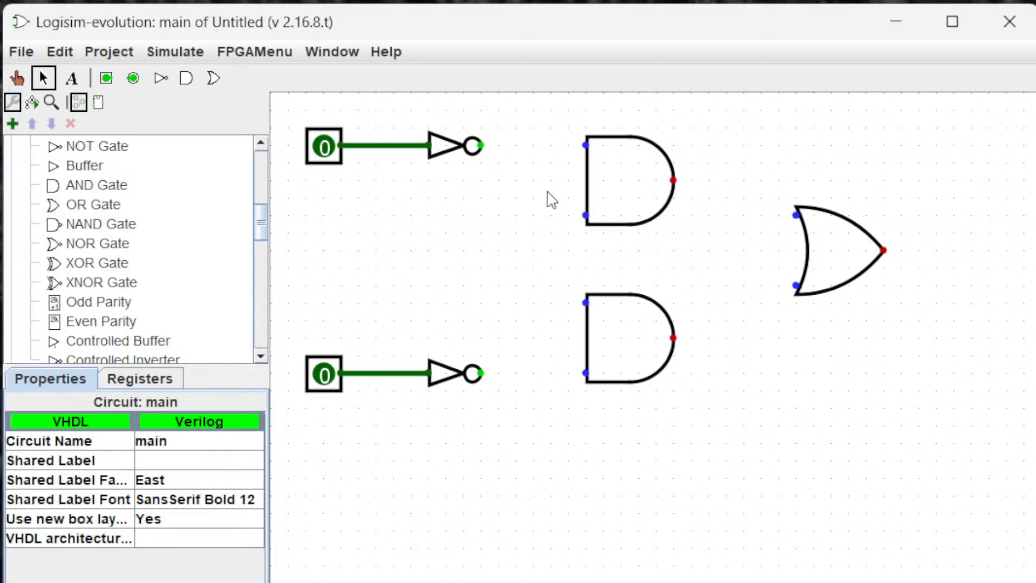
mouse_move(487, 179)
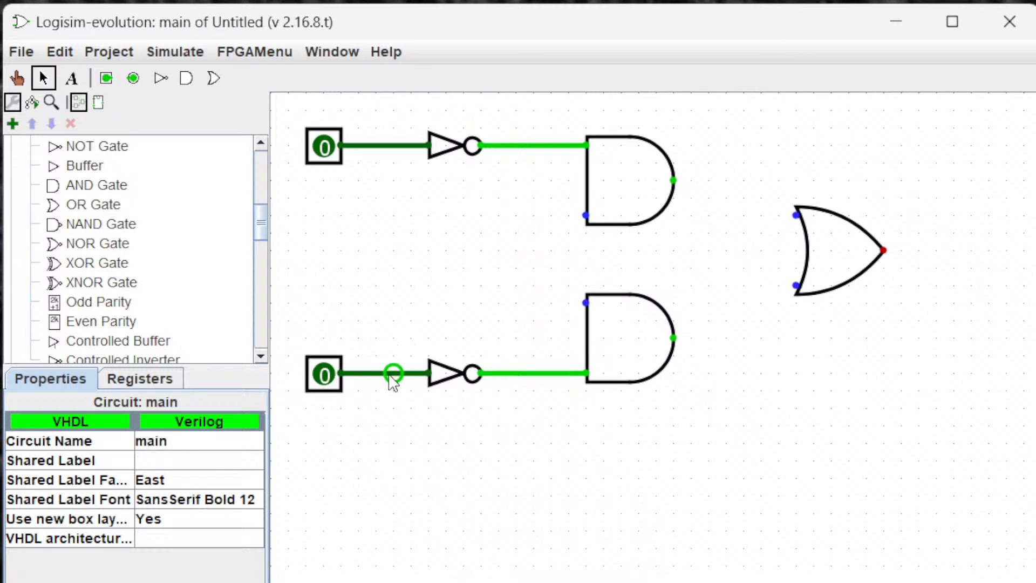
drag(392, 373, 585, 215)
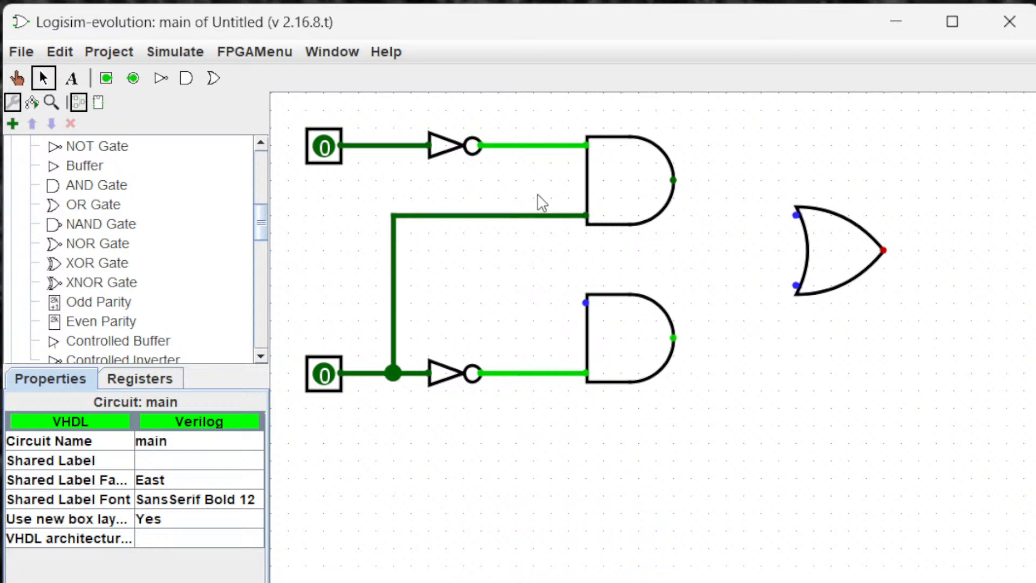
drag(376, 145, 551, 304)
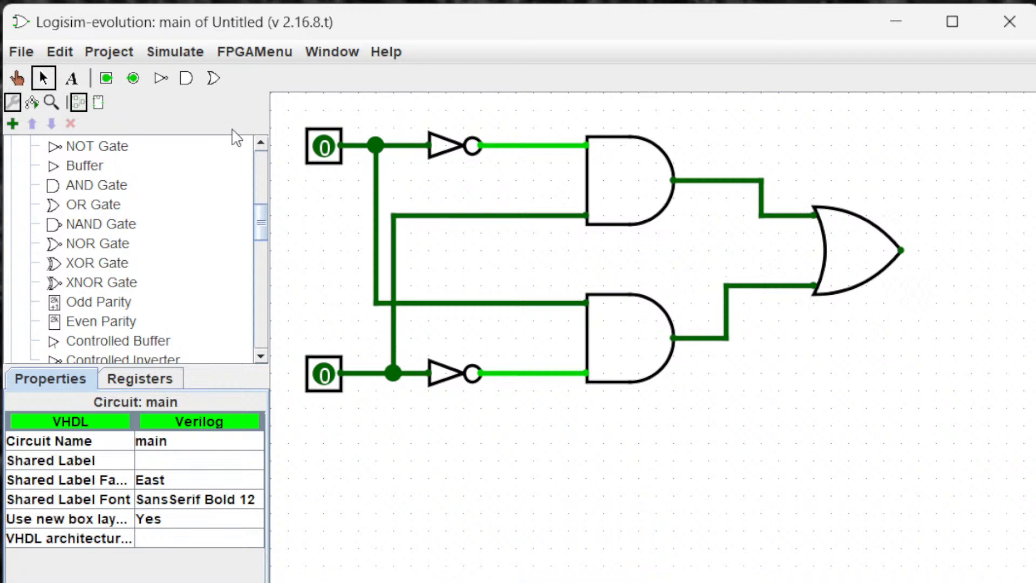
click(132, 78)
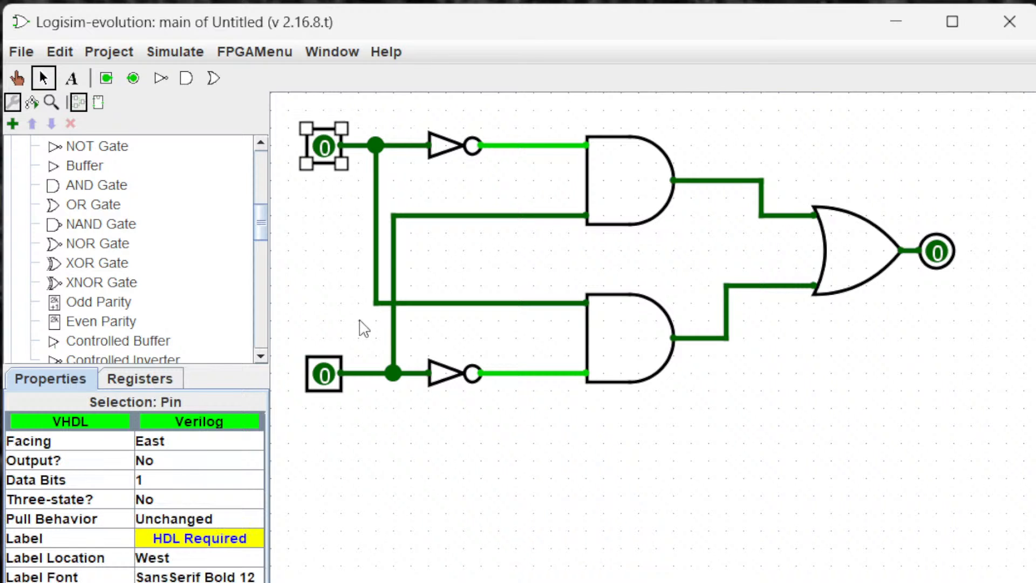
mouse_move(177, 553)
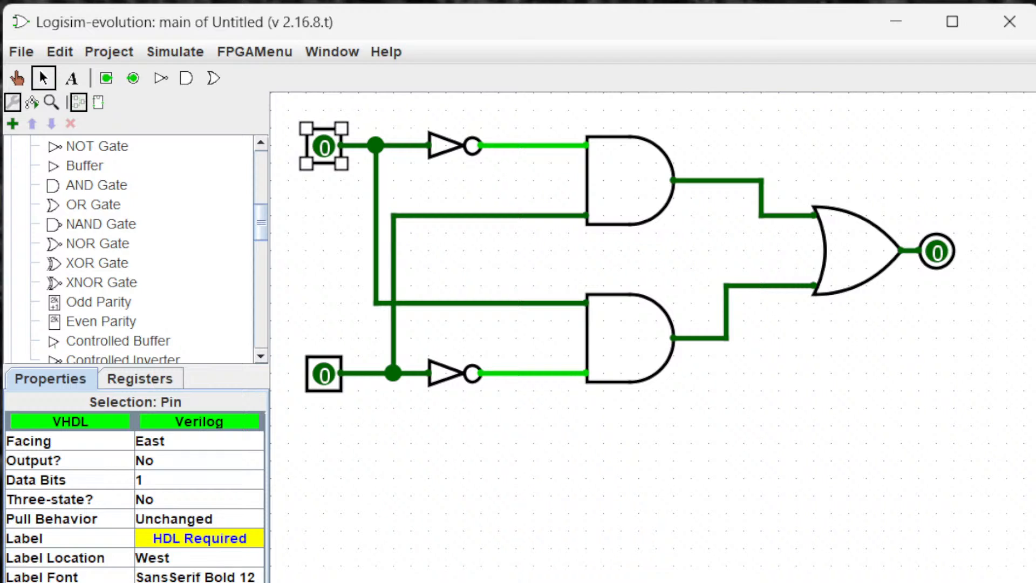
Label the input pins X and Y and the output pin Z
text(X)
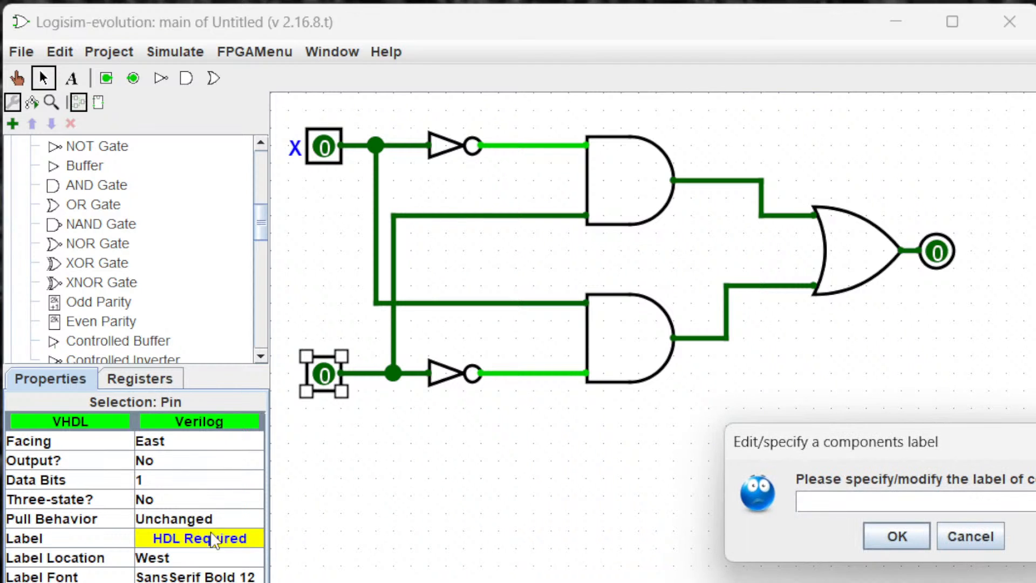
click(969, 536)
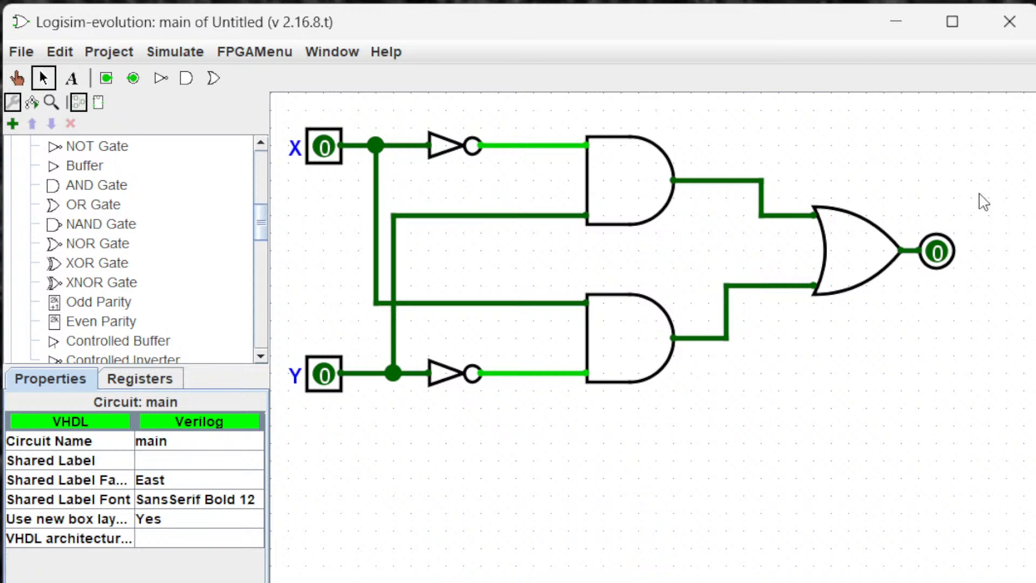
click(938, 251)
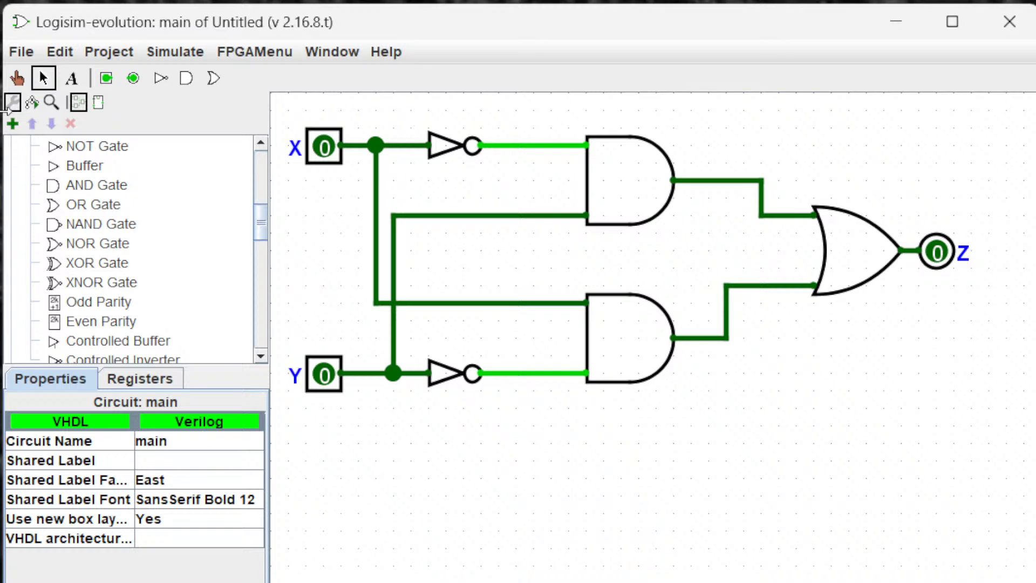
mouse_move(268, 304)
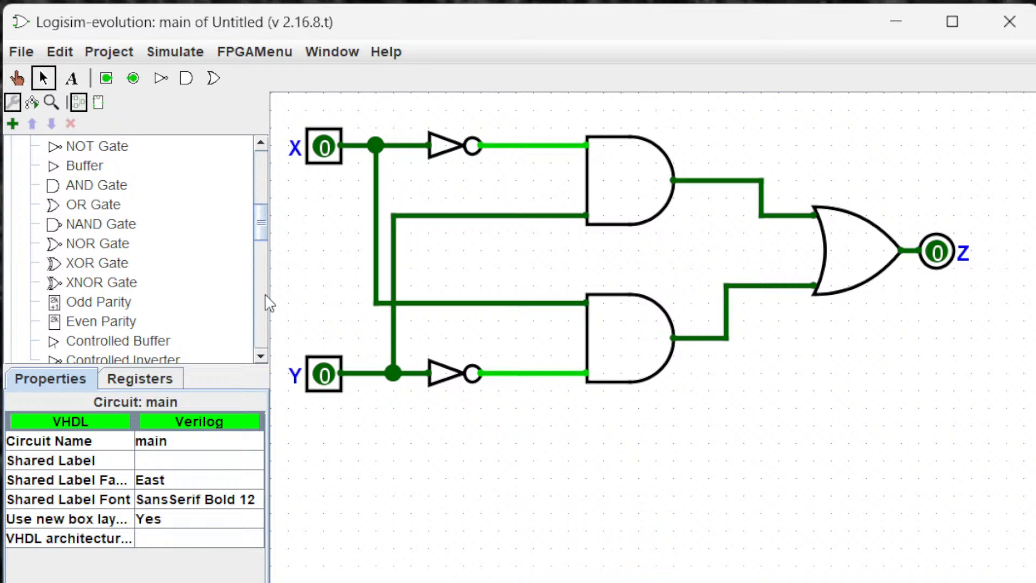
mouse_move(526, 409)
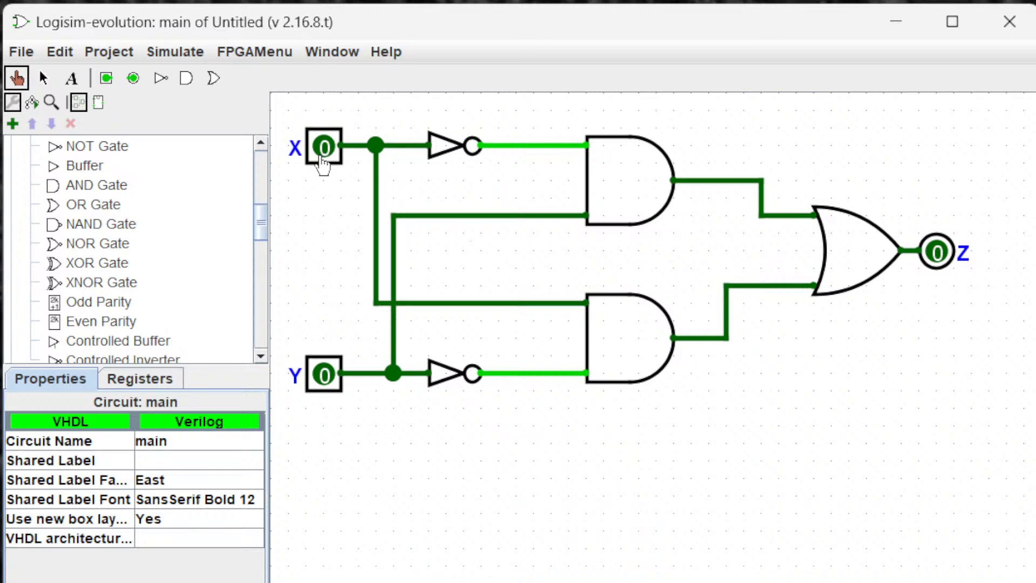
mouse_move(948, 276)
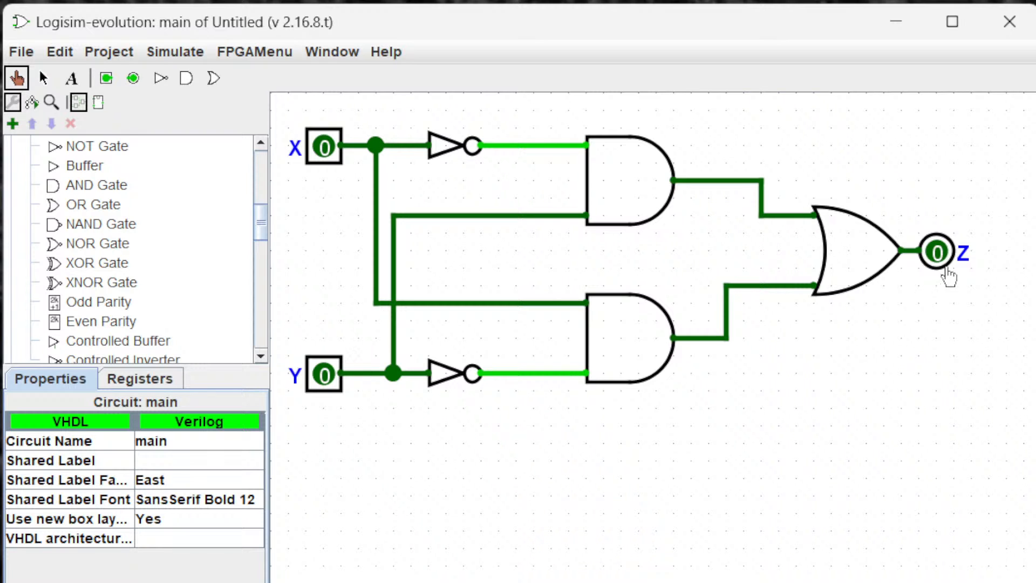
Set input Y to 1 so Z reads 1, then edit components below the circuit
click(324, 147)
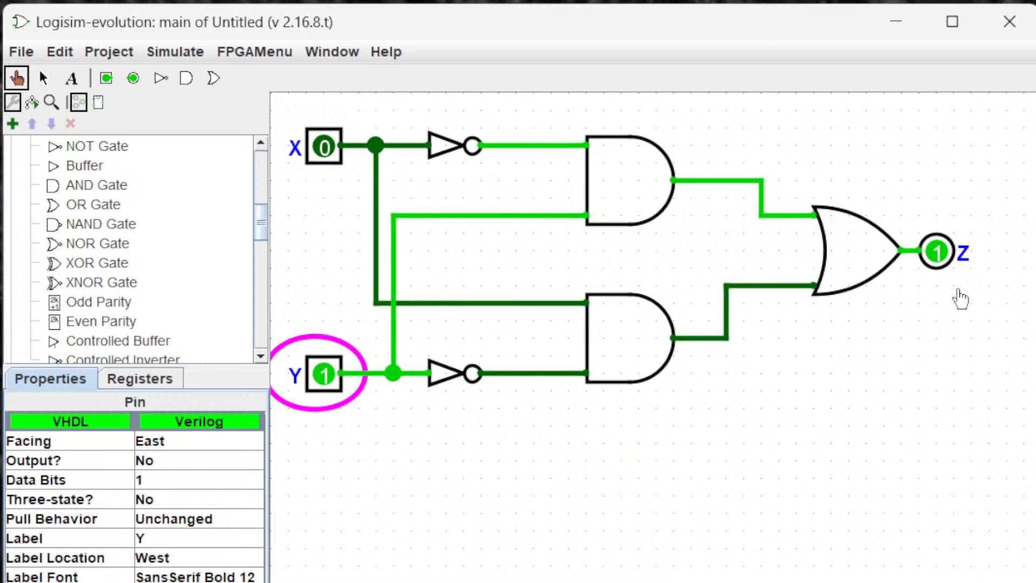
mouse_move(716, 245)
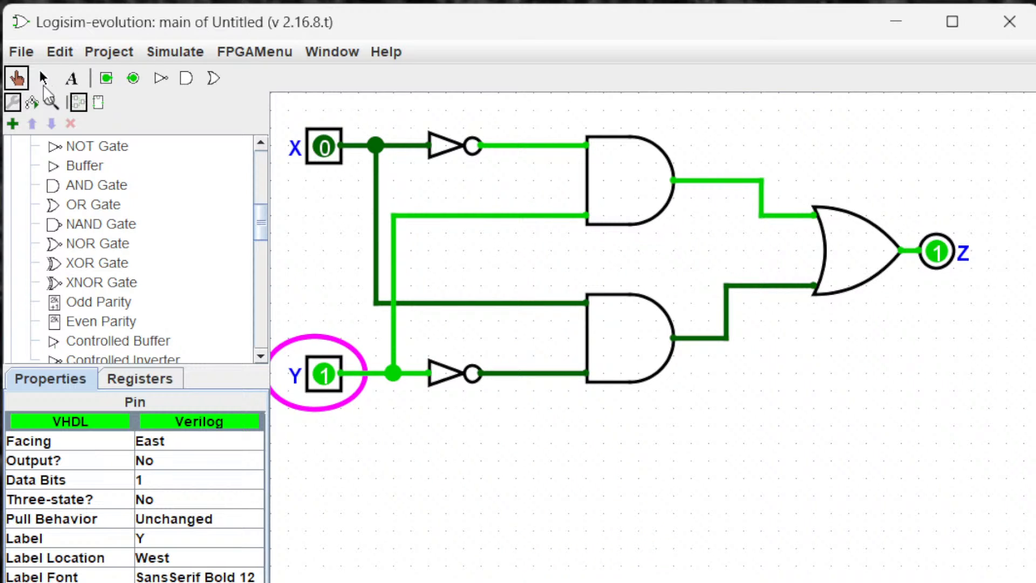
click(845, 250)
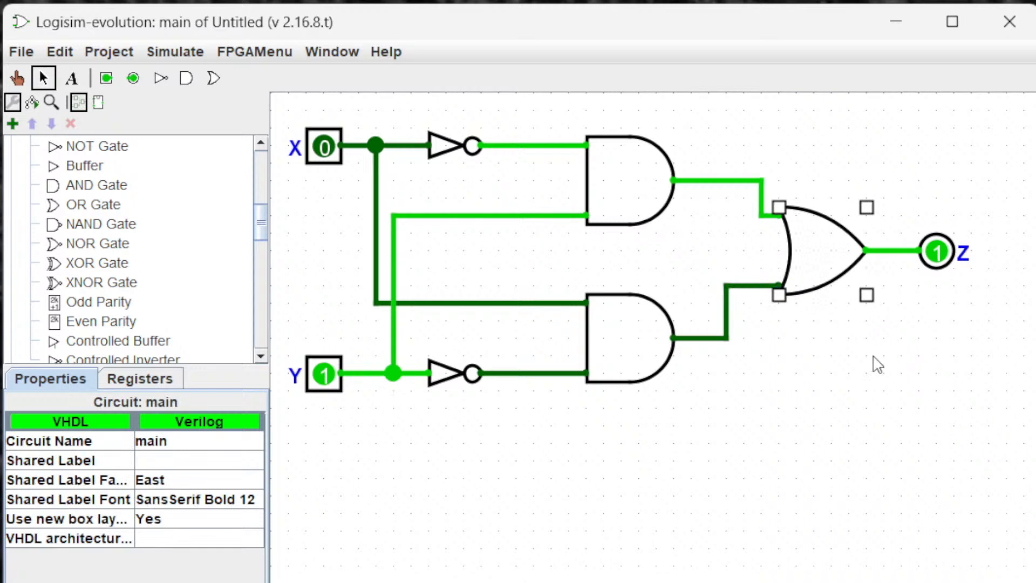
click(512, 536)
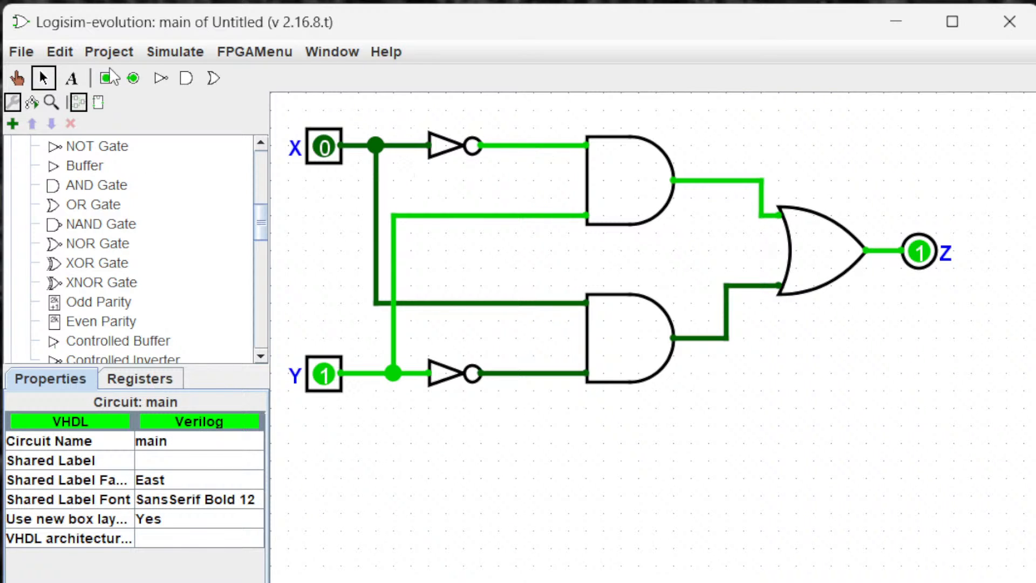
Set input X to 1 as well, confirming Z returns to 0
click(13, 77)
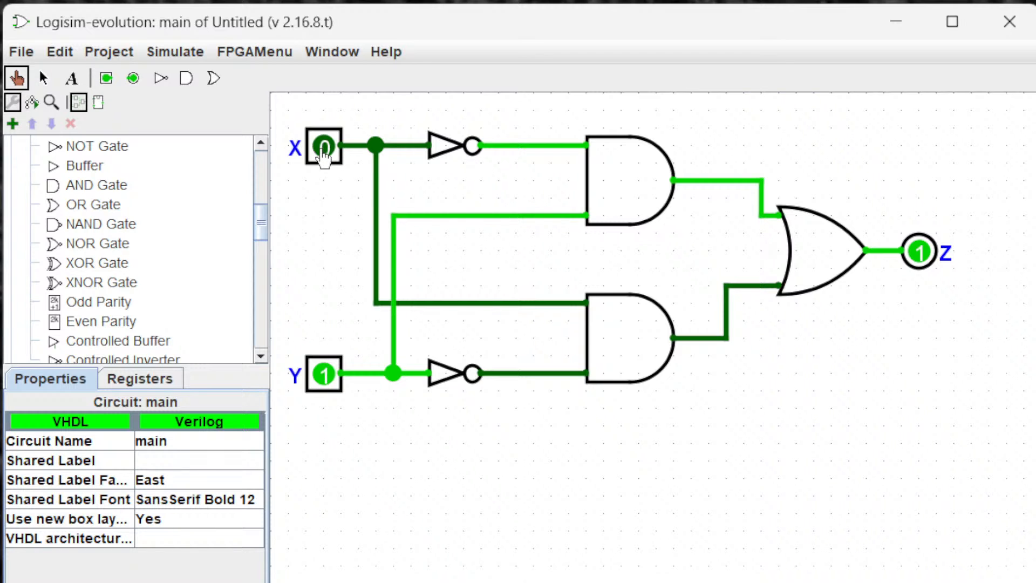
click(323, 147)
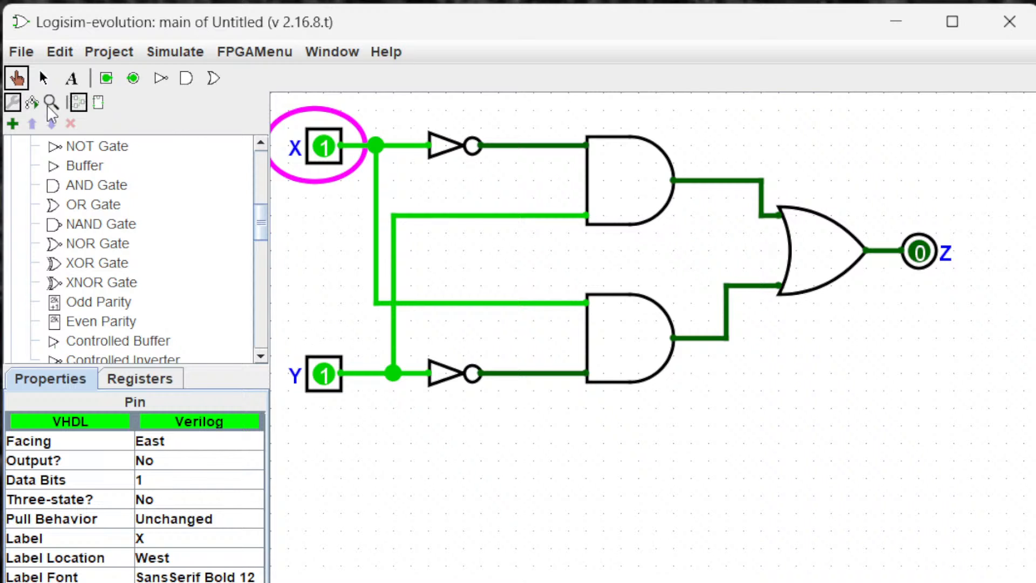
click(97, 262)
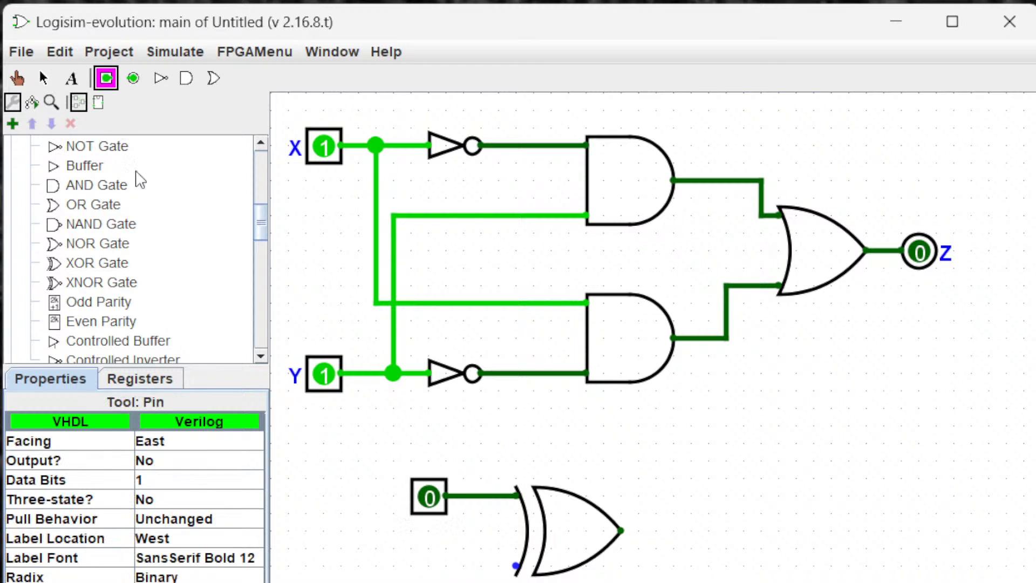
Attach a second input pin at the XOR gate's lower input, plus an output pin
click(41, 77)
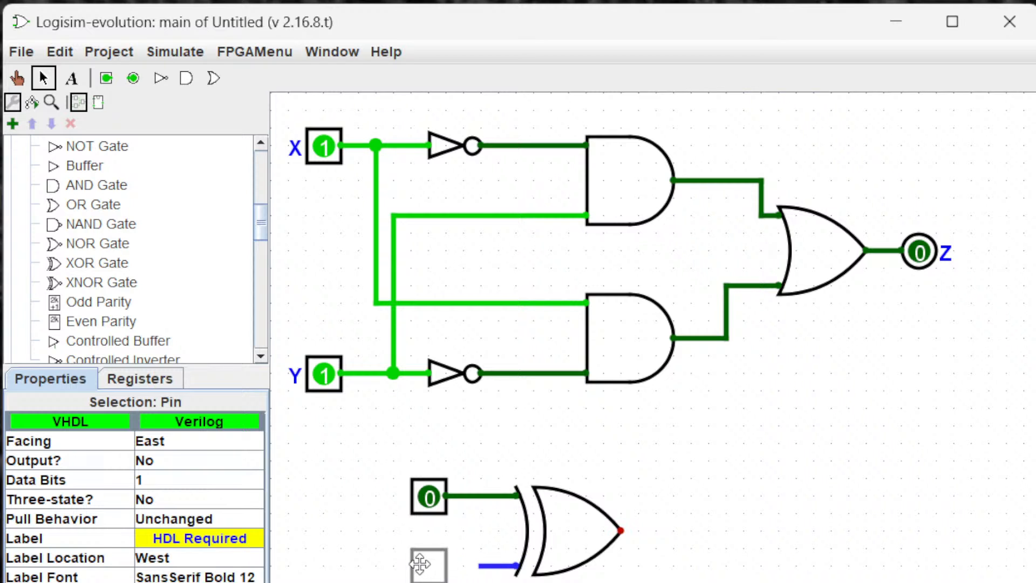
click(428, 566)
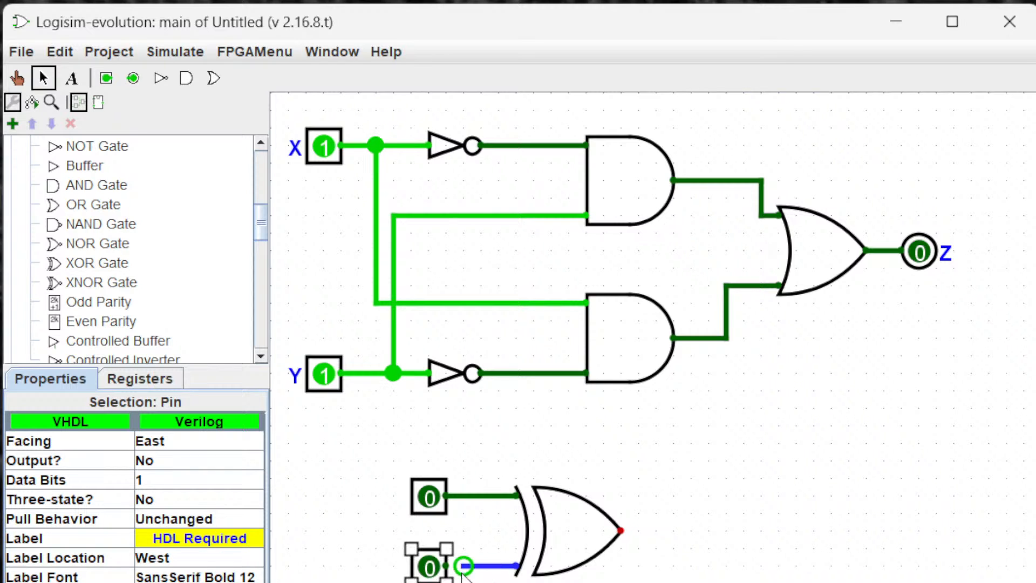
click(132, 78)
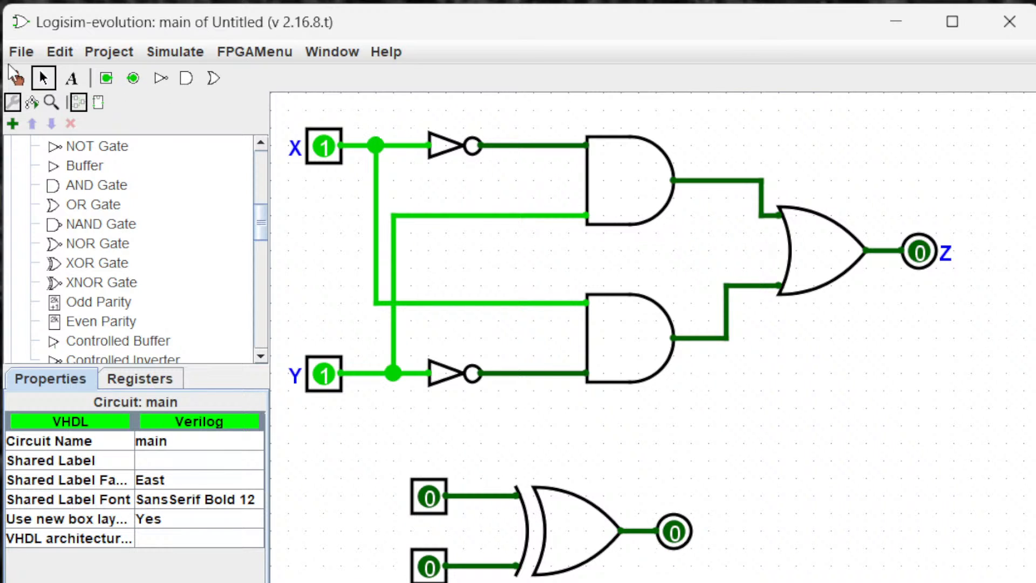
click(12, 78)
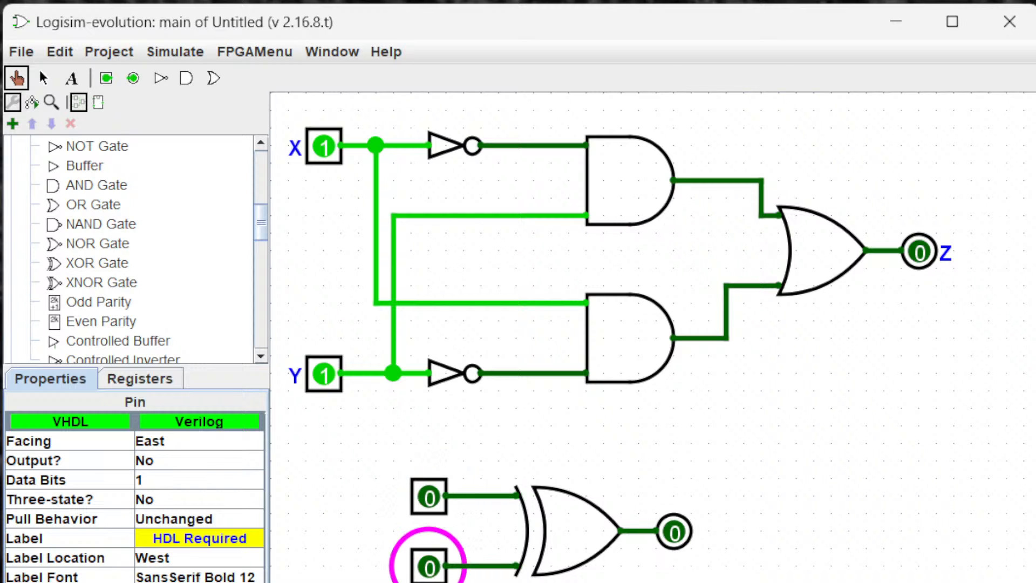
mouse_move(606, 562)
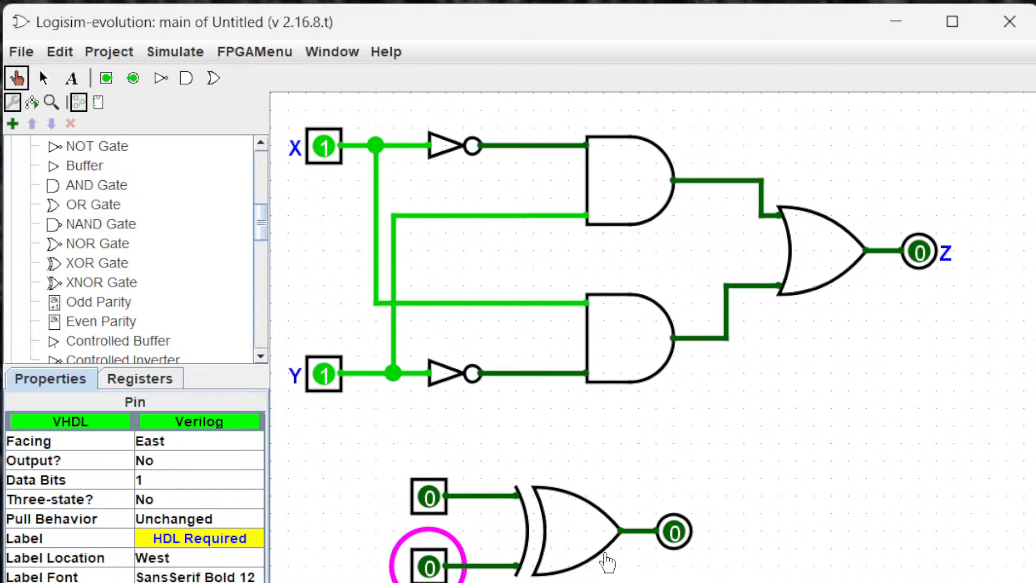
mouse_move(521, 321)
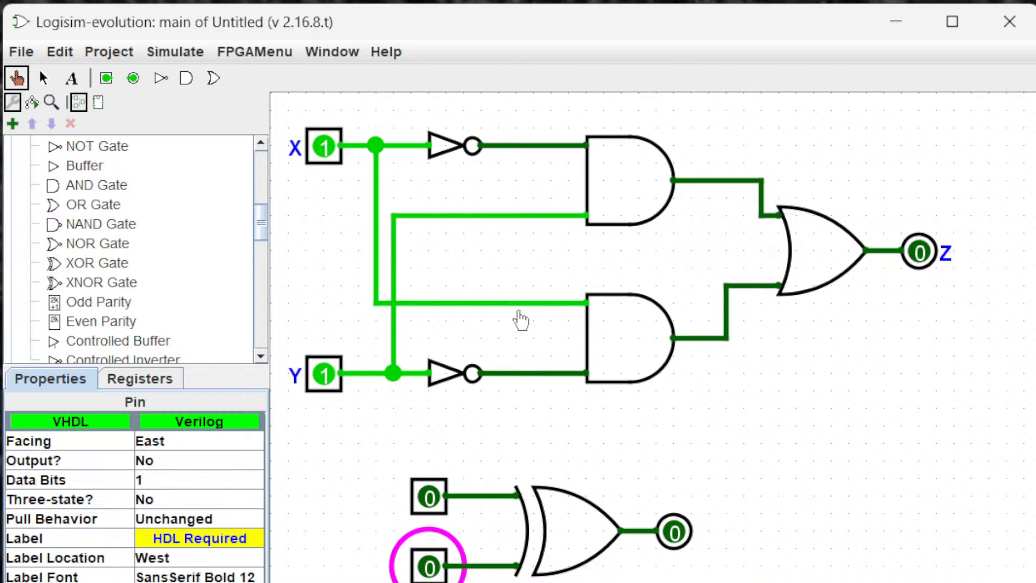
mouse_move(656, 412)
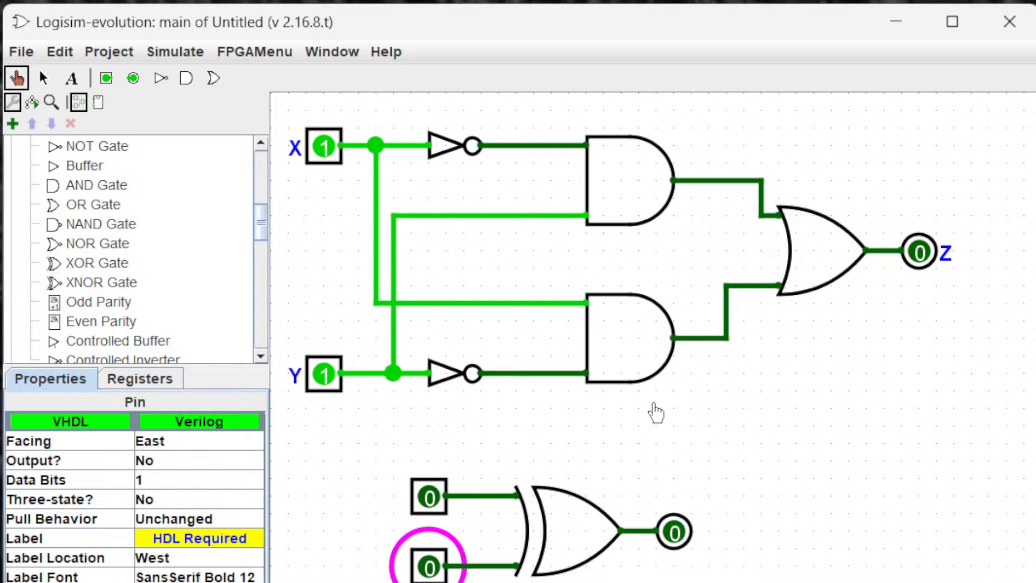
mouse_move(648, 403)
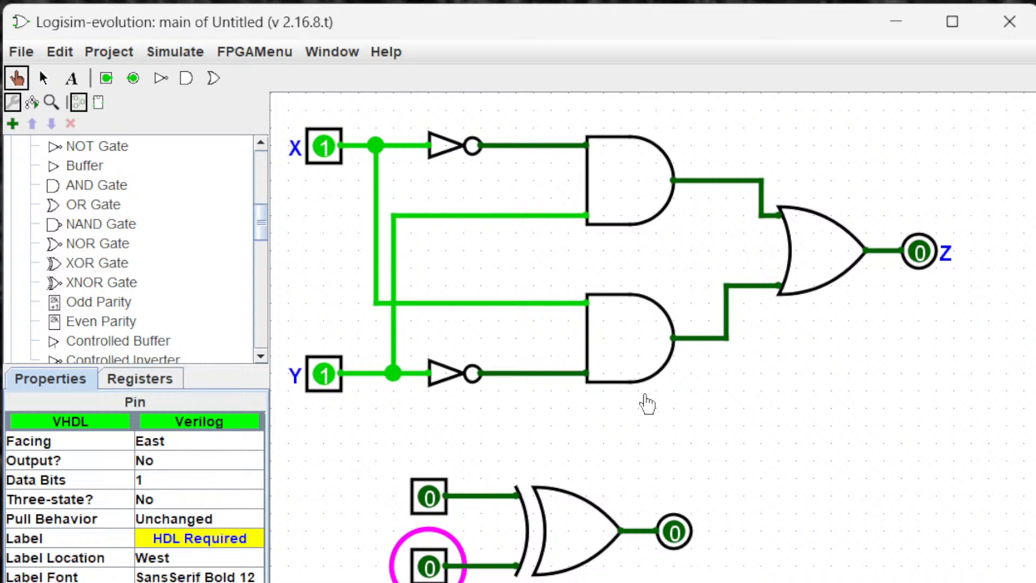
mouse_move(936, 338)
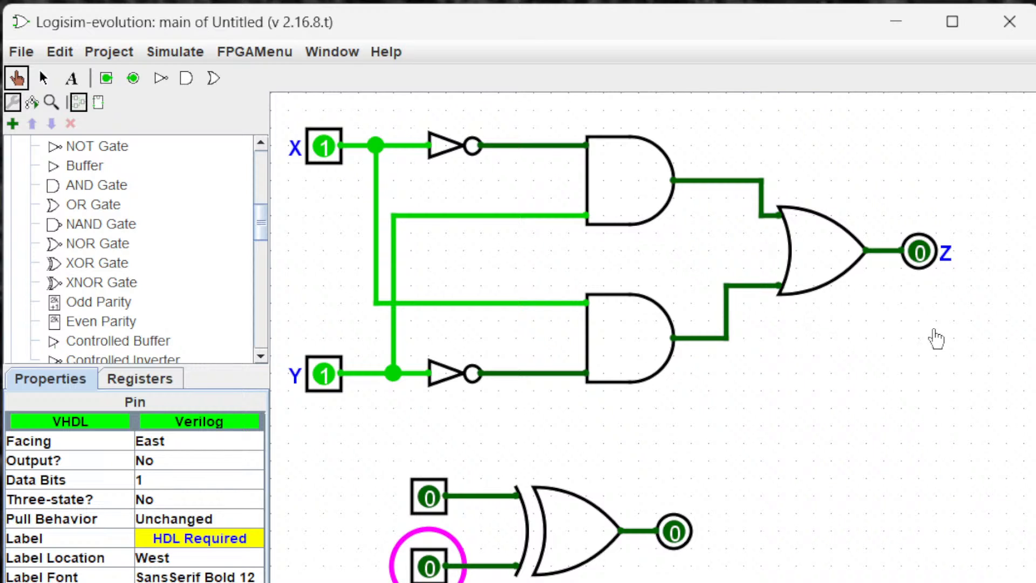